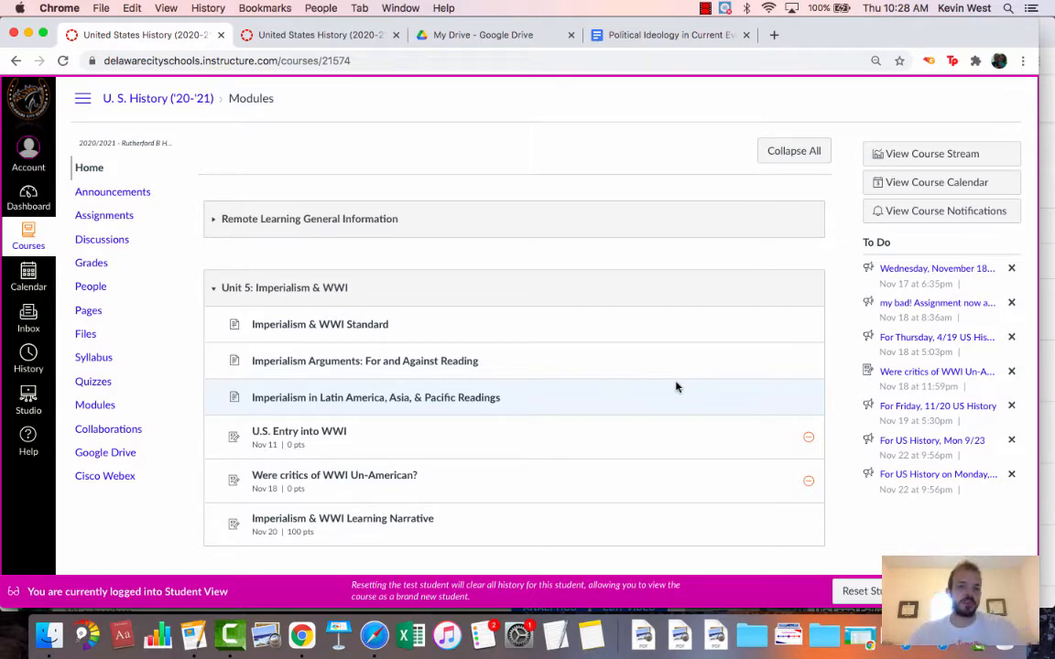
mouse_move(258, 247)
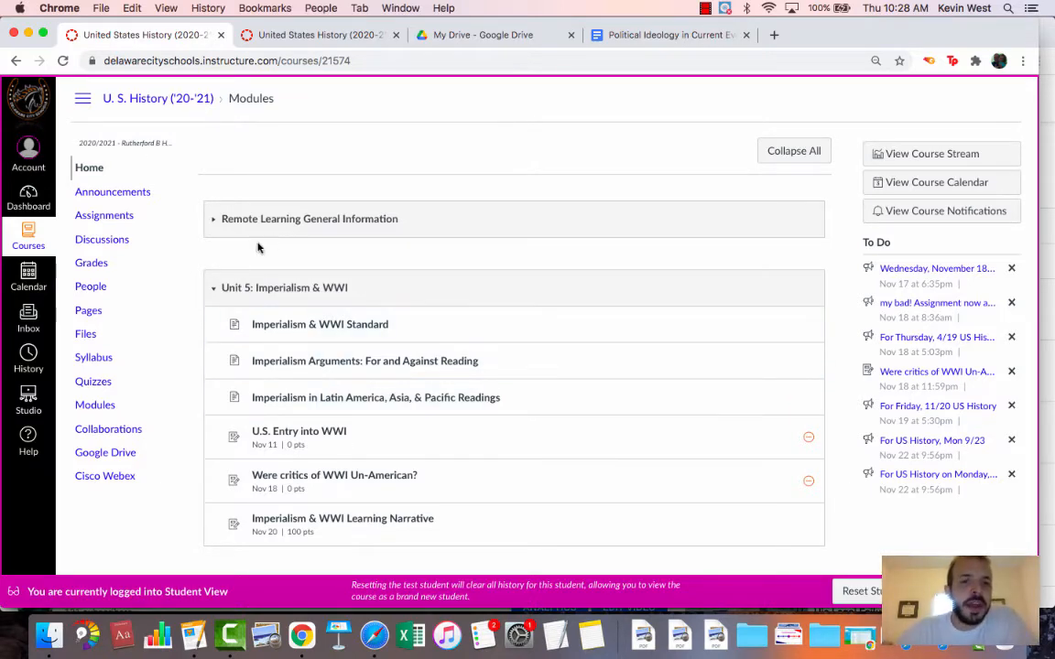
- Open the Imperialism & WWI Learning Narrative module item, then go to the course's Assignments list
scroll(down, 3)
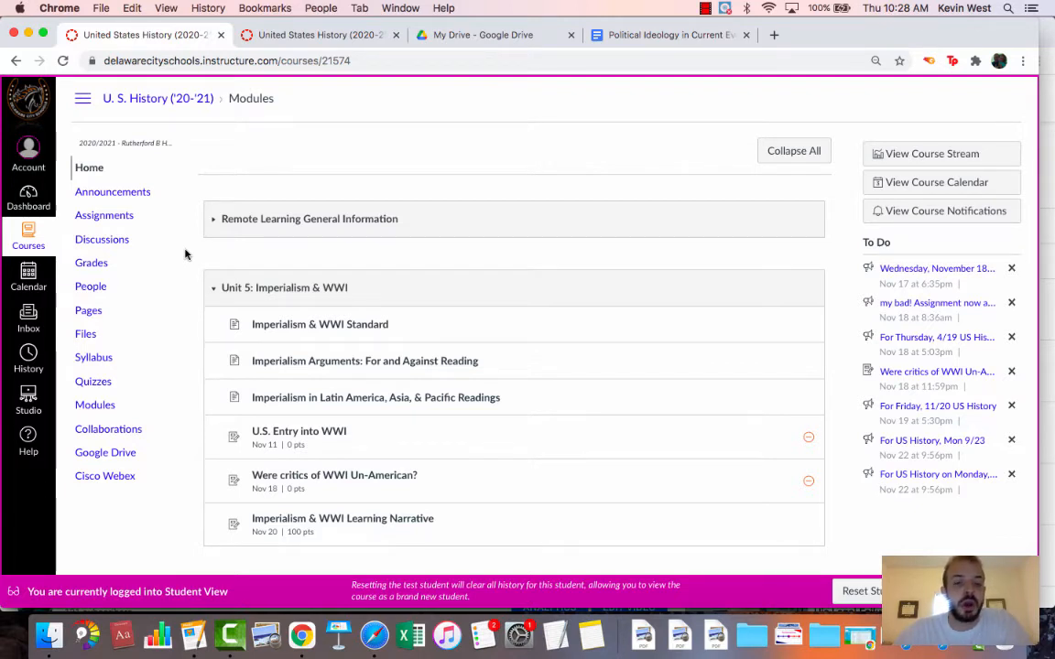
mouse_move(292, 431)
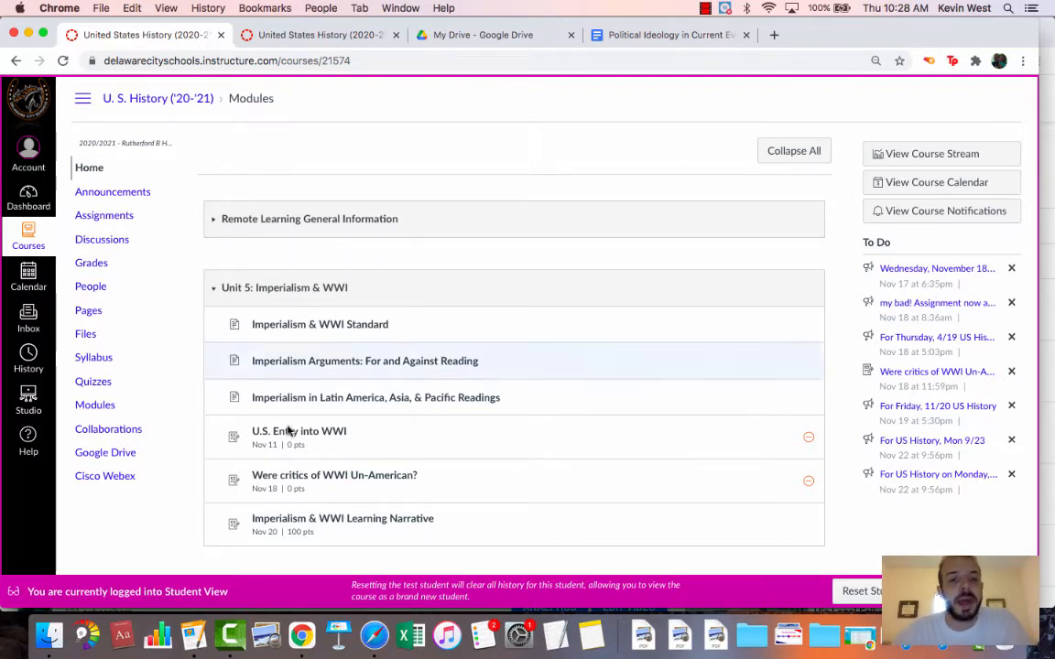
mouse_move(394, 525)
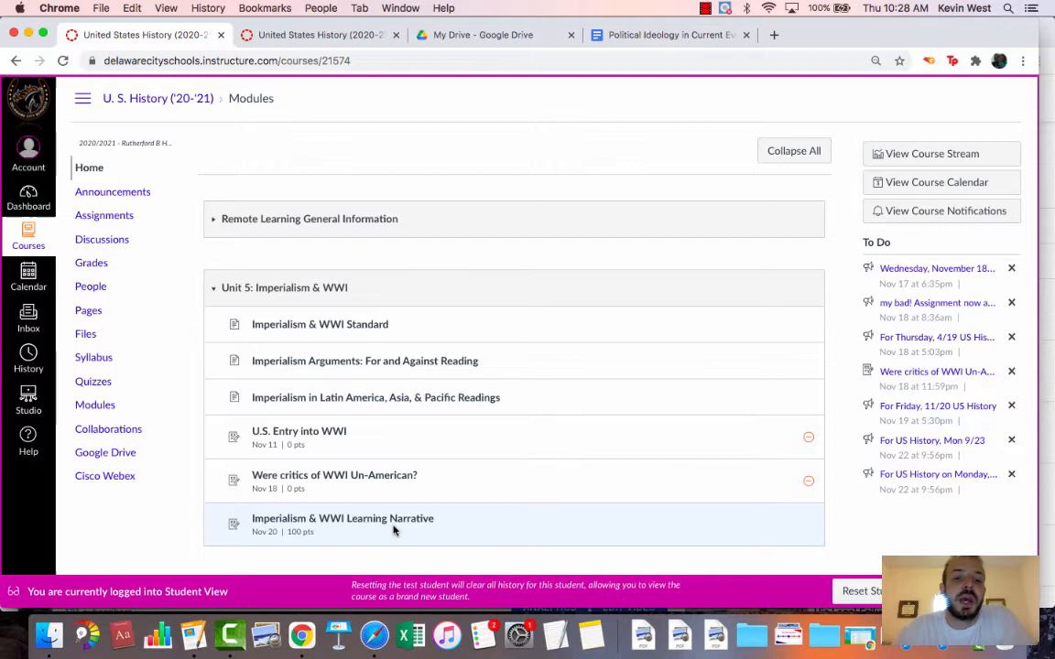
mouse_move(247, 361)
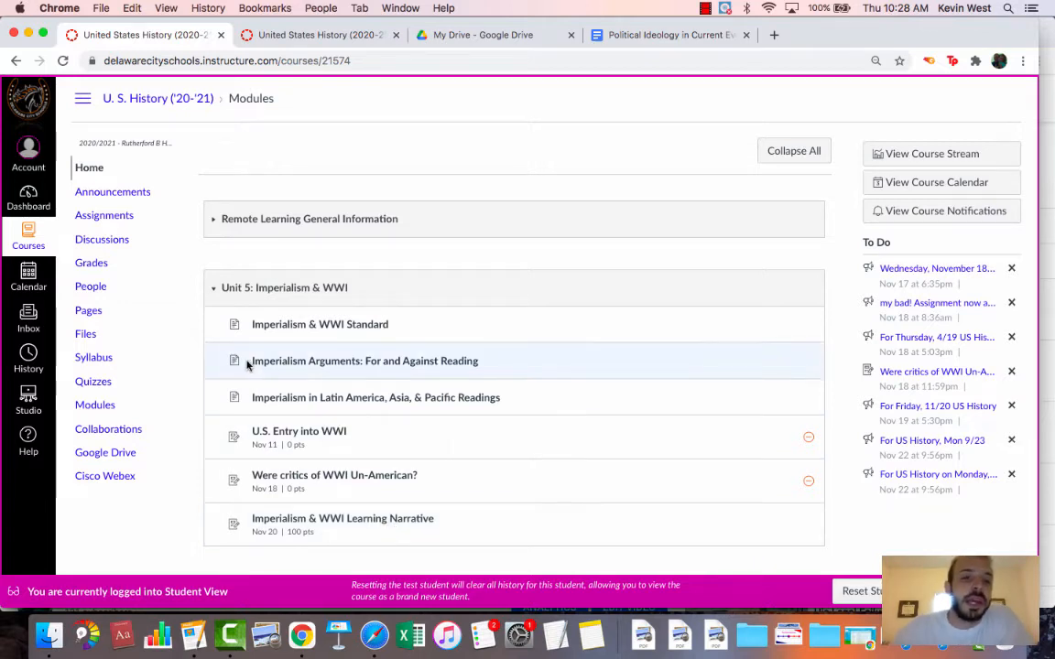
mouse_move(198, 261)
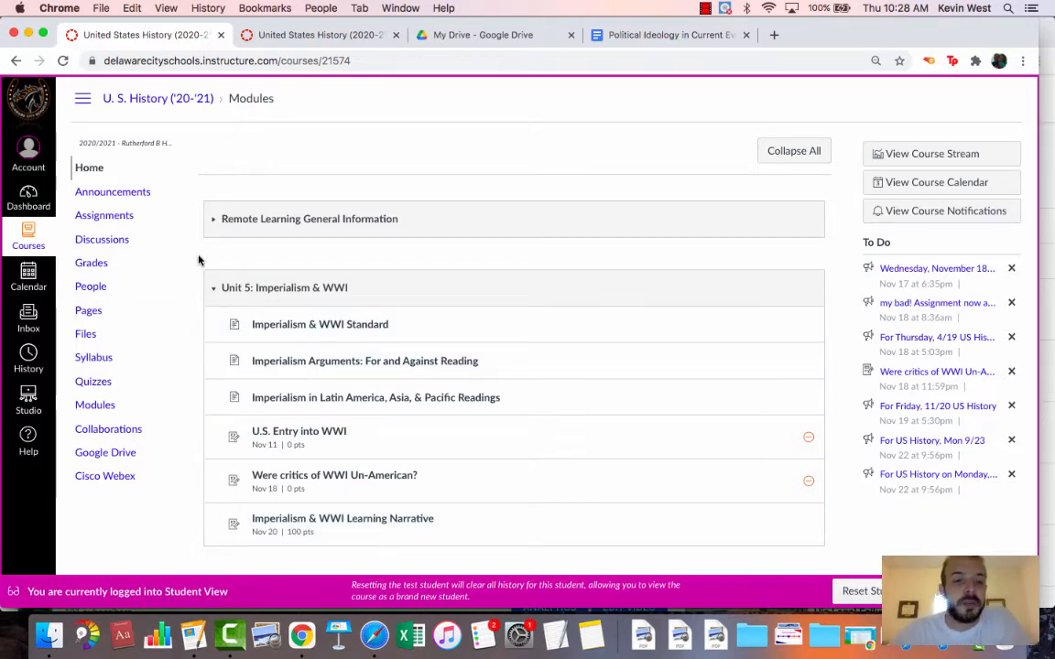
mouse_move(254, 249)
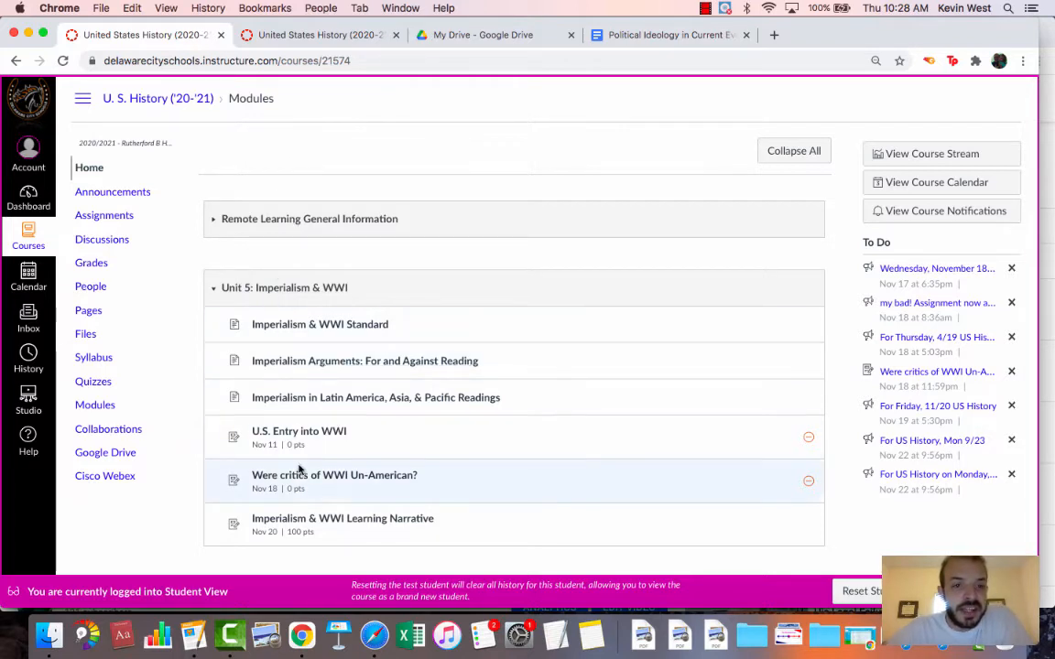
mouse_move(342, 518)
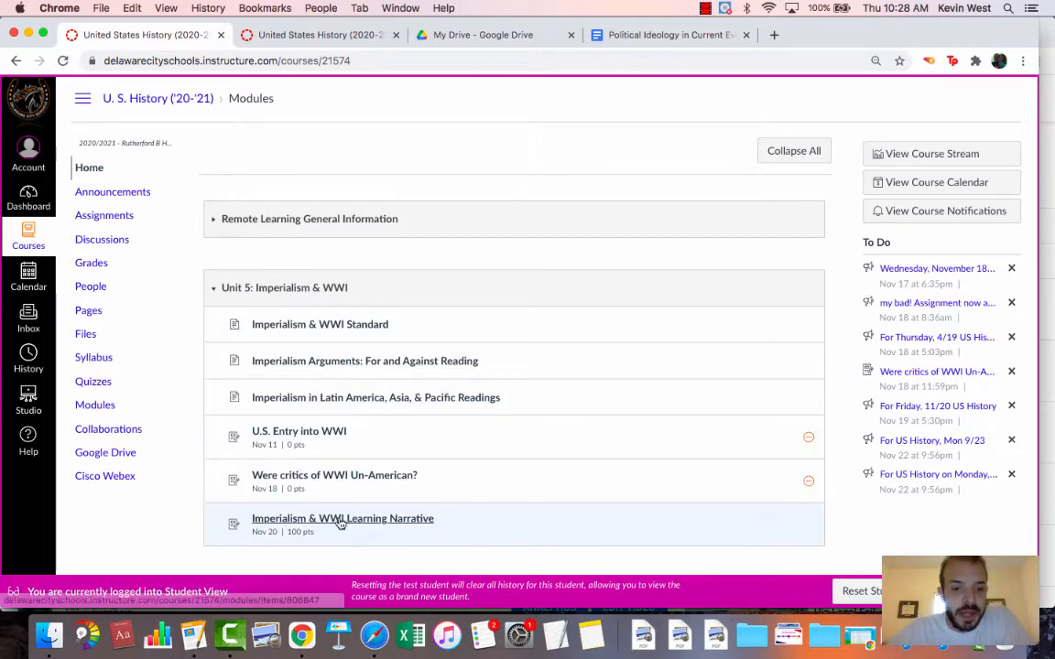
click(343, 518)
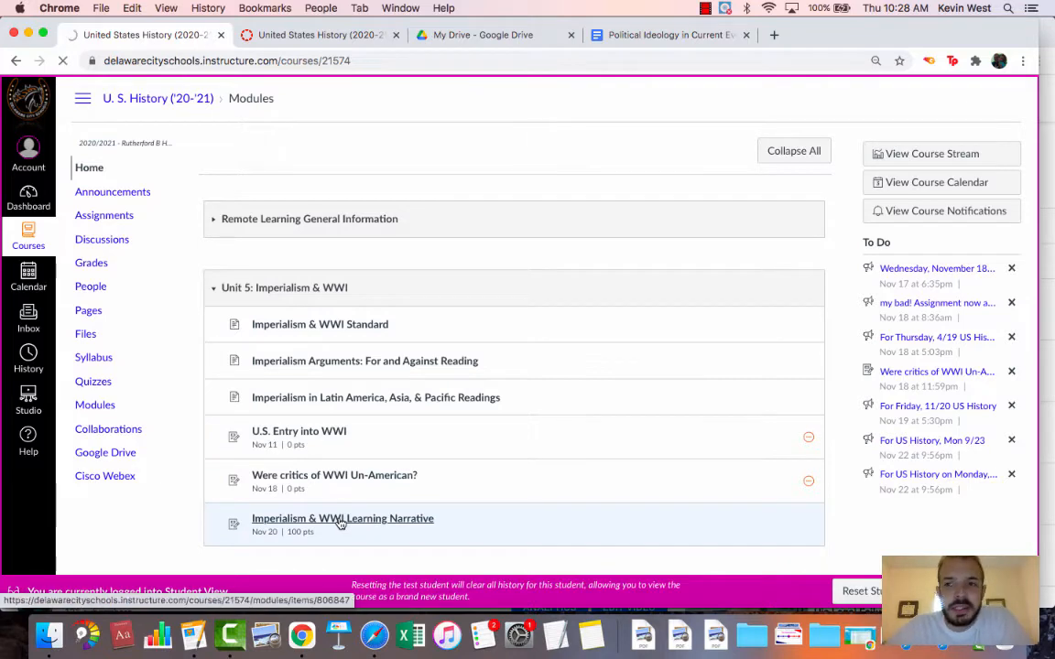
click(343, 518)
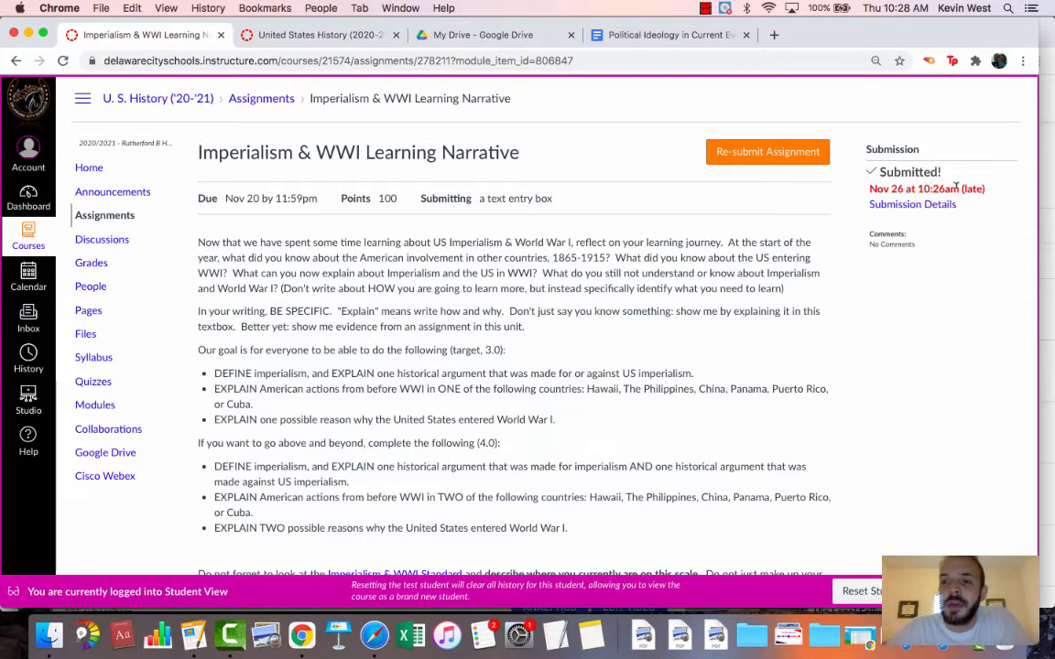
mouse_move(912, 205)
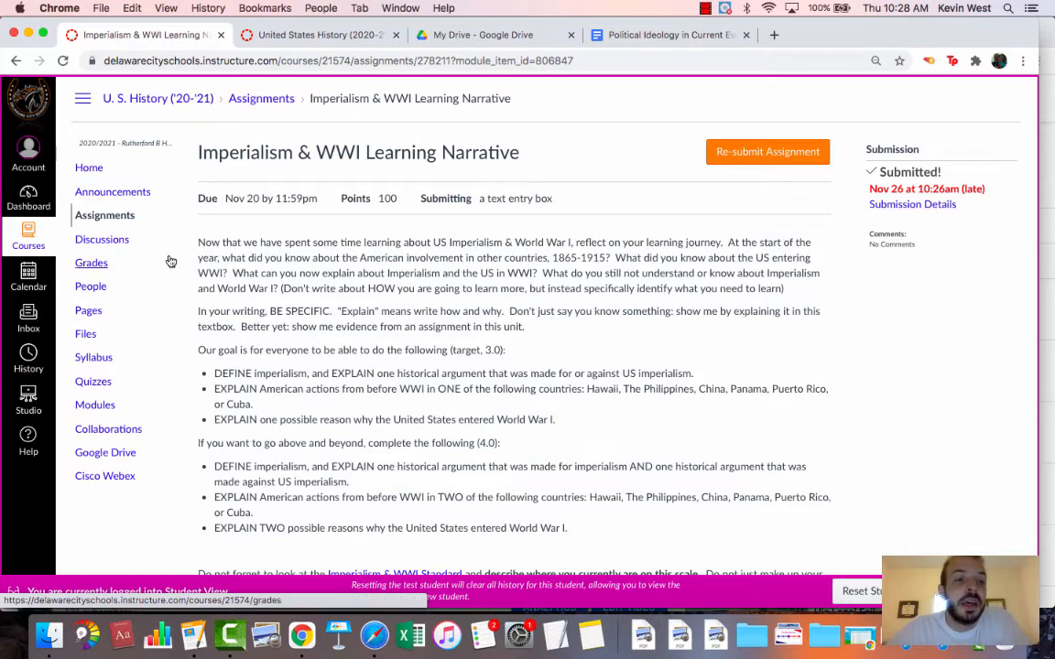
mouse_move(112, 192)
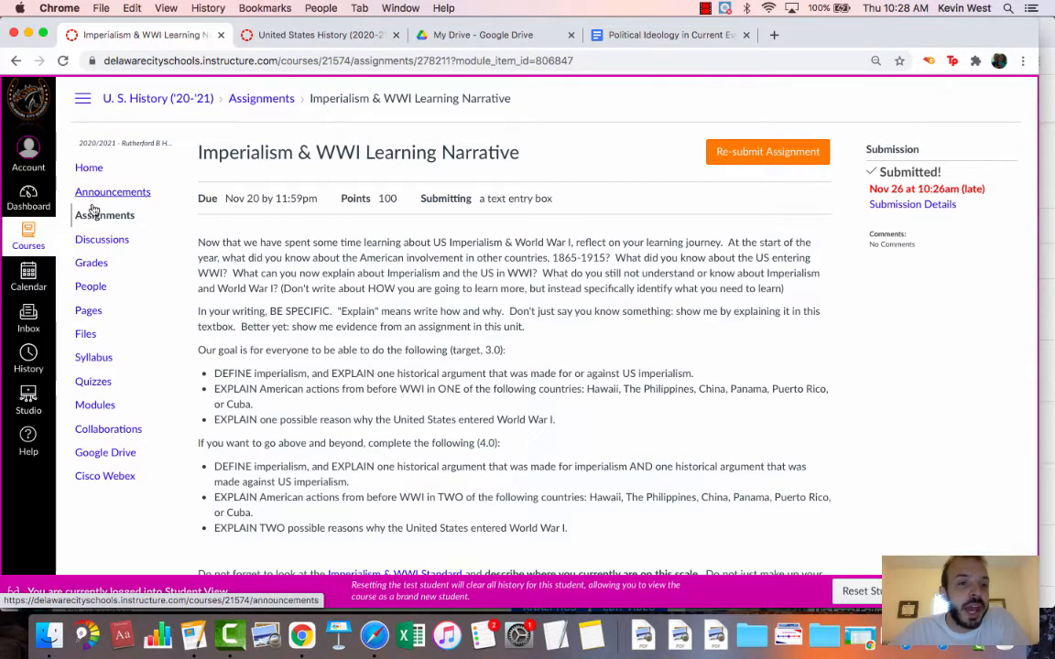
click(104, 215)
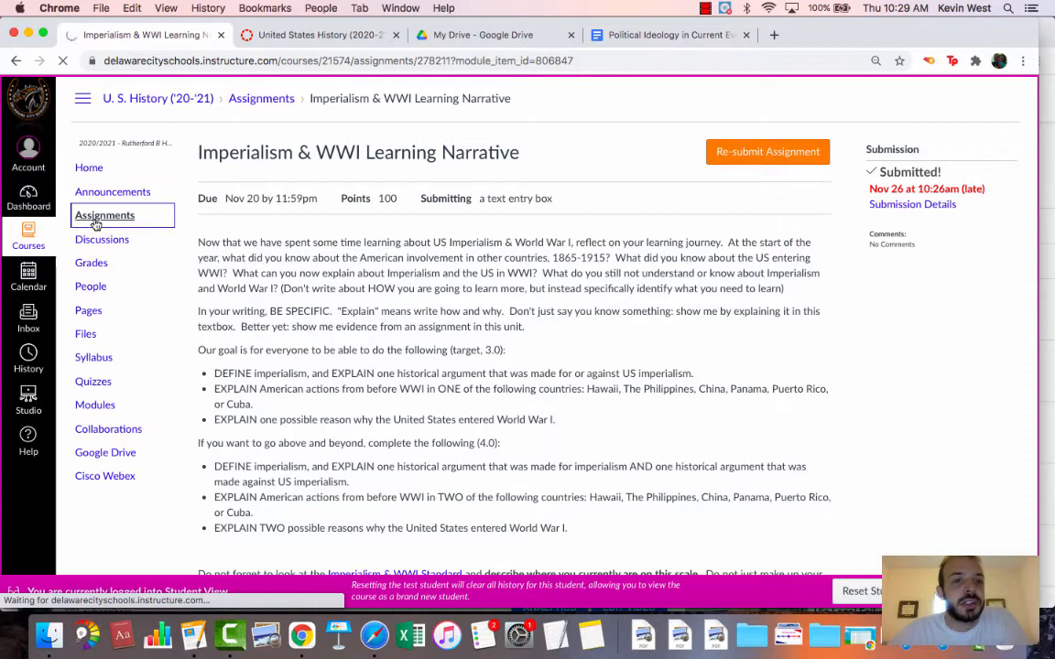
click(104, 214)
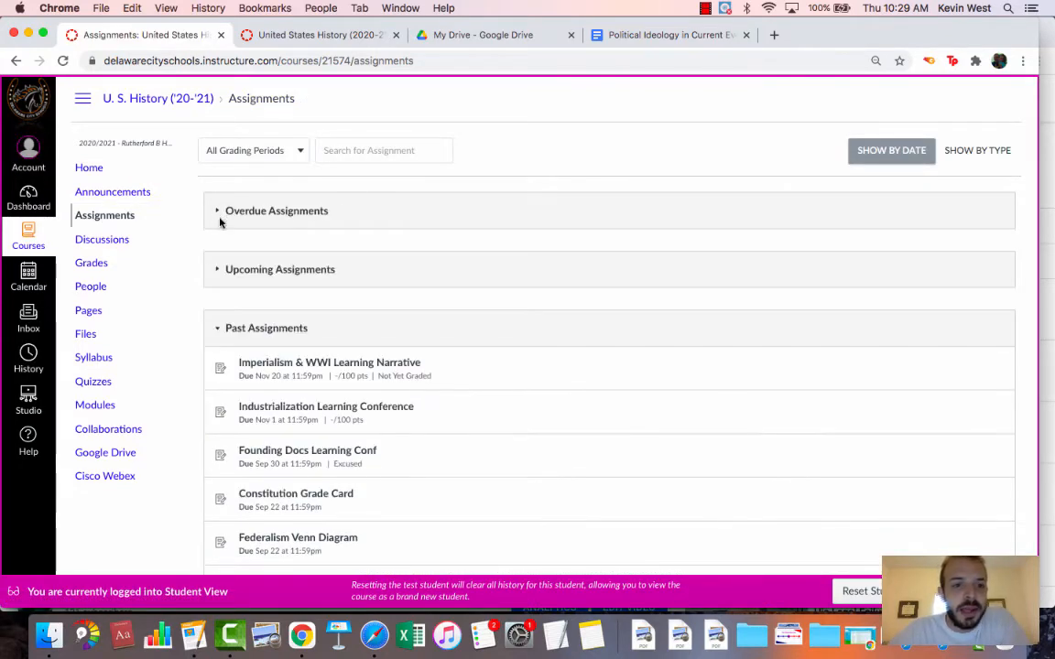
scroll(down, 3)
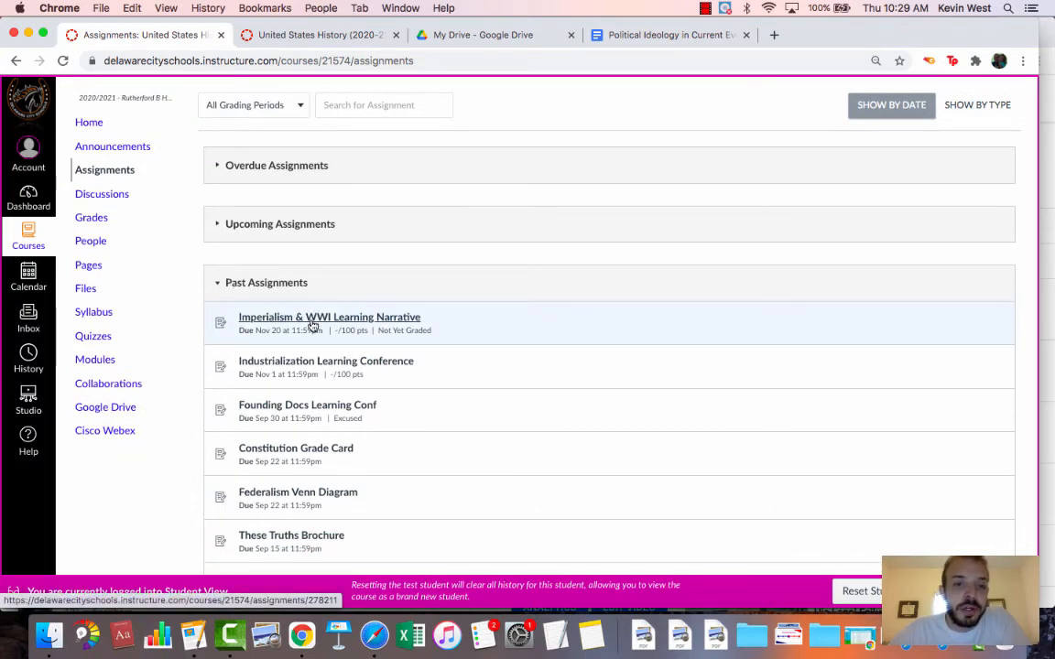
click(329, 317)
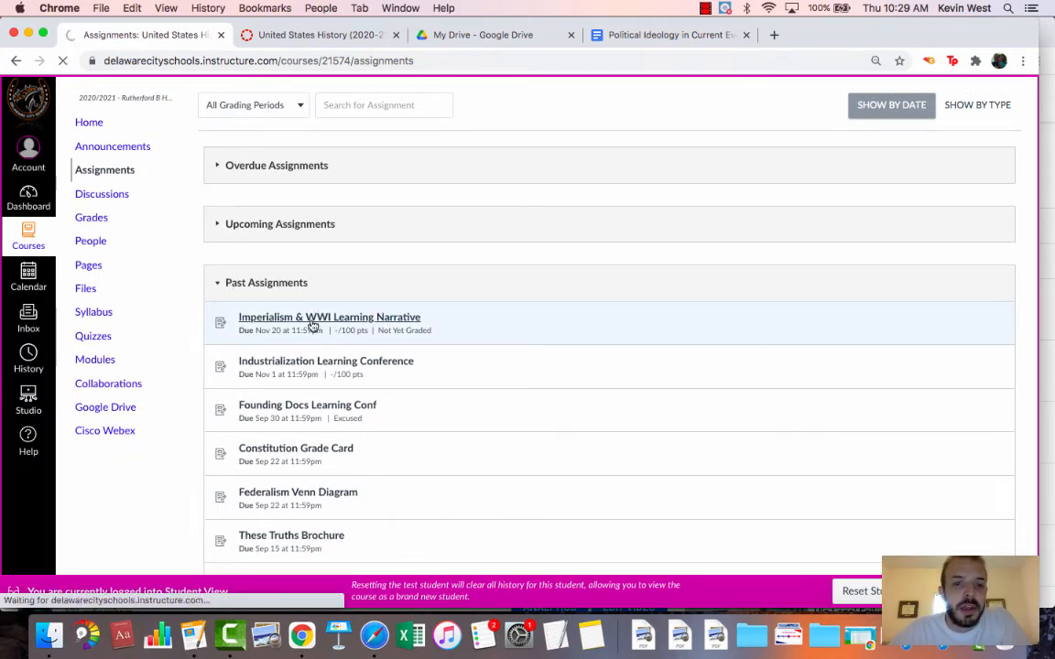
click(329, 317)
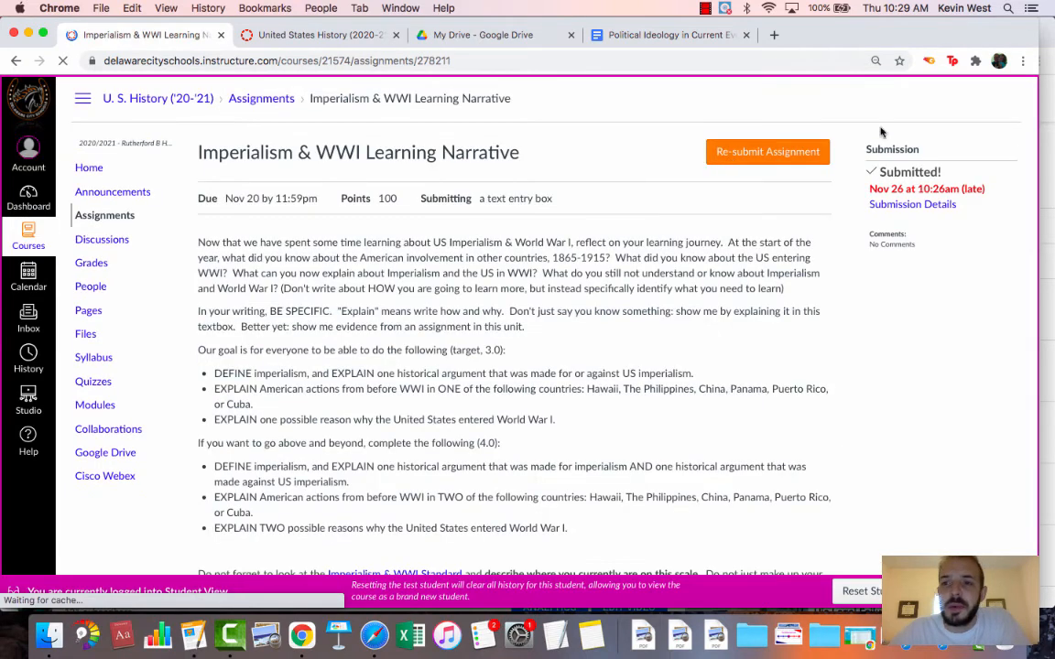
click(912, 204)
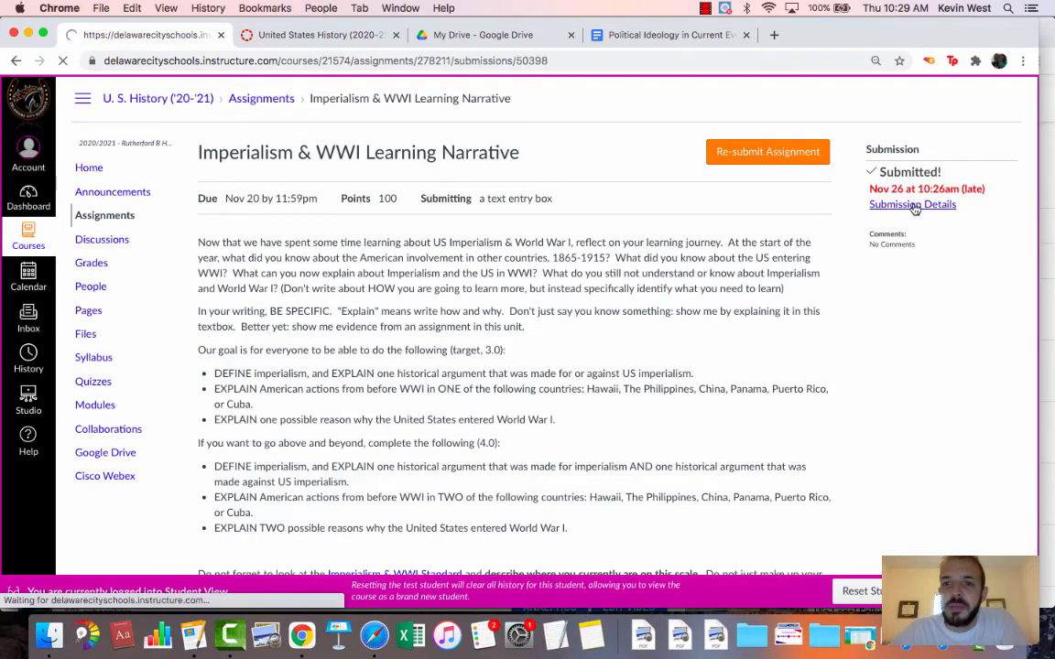
- Open the submission details and highlight, then deselect, the submitted narrative text
click(912, 204)
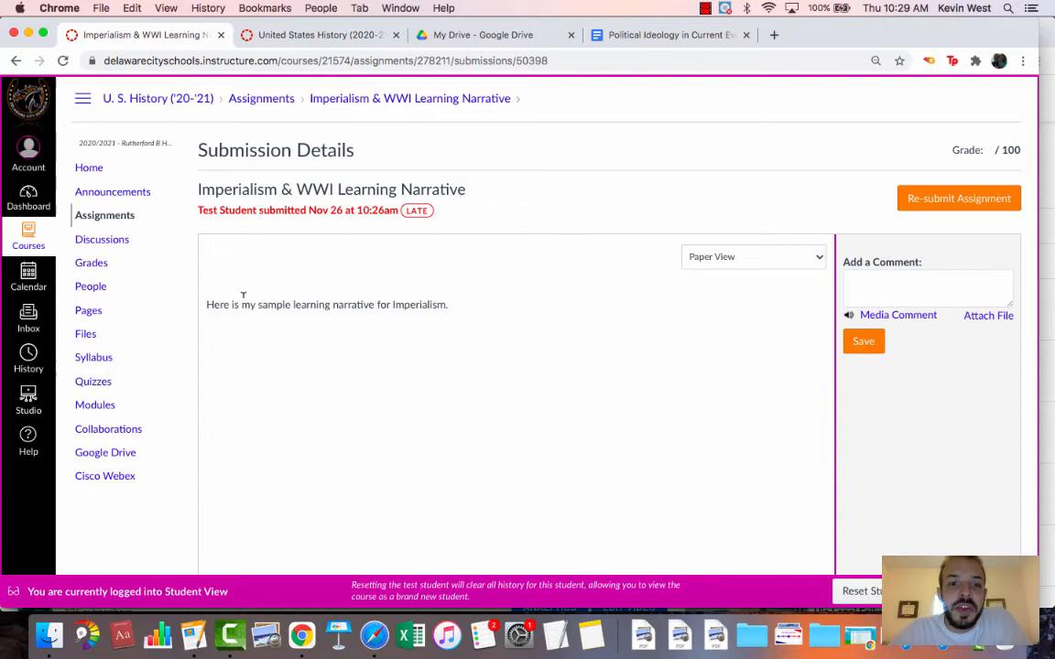
mouse_move(432, 284)
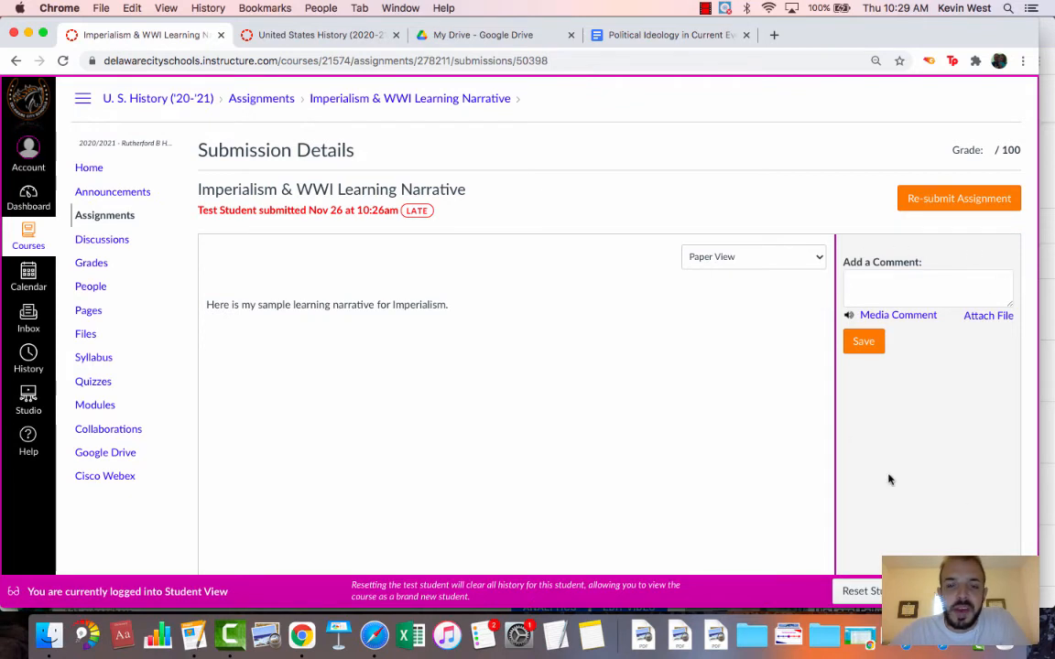
triple_click(326, 304)
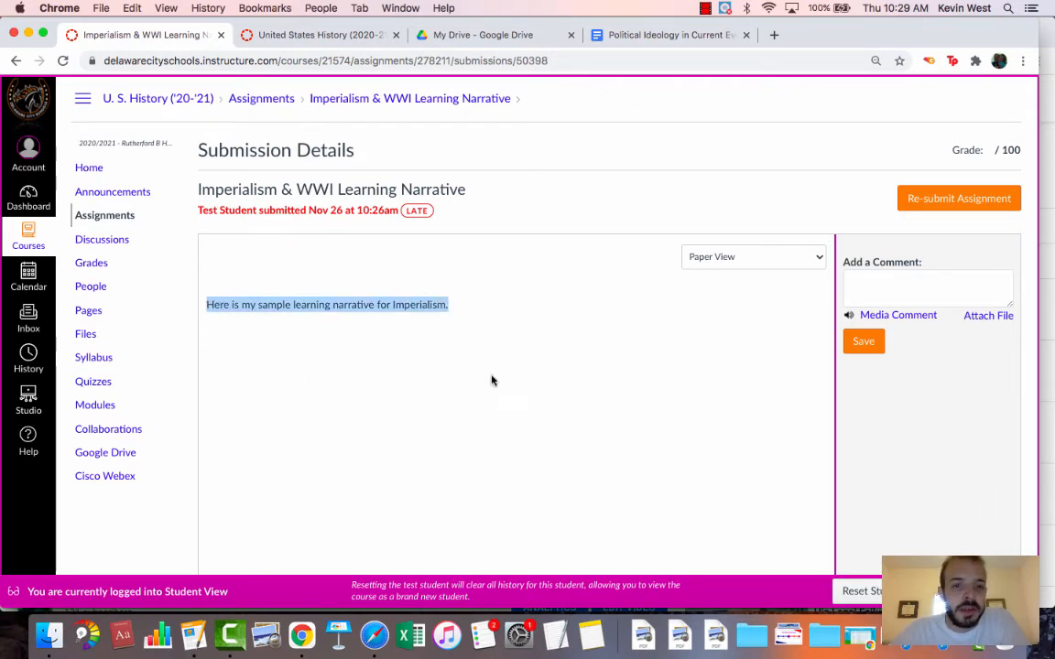
mouse_move(649, 358)
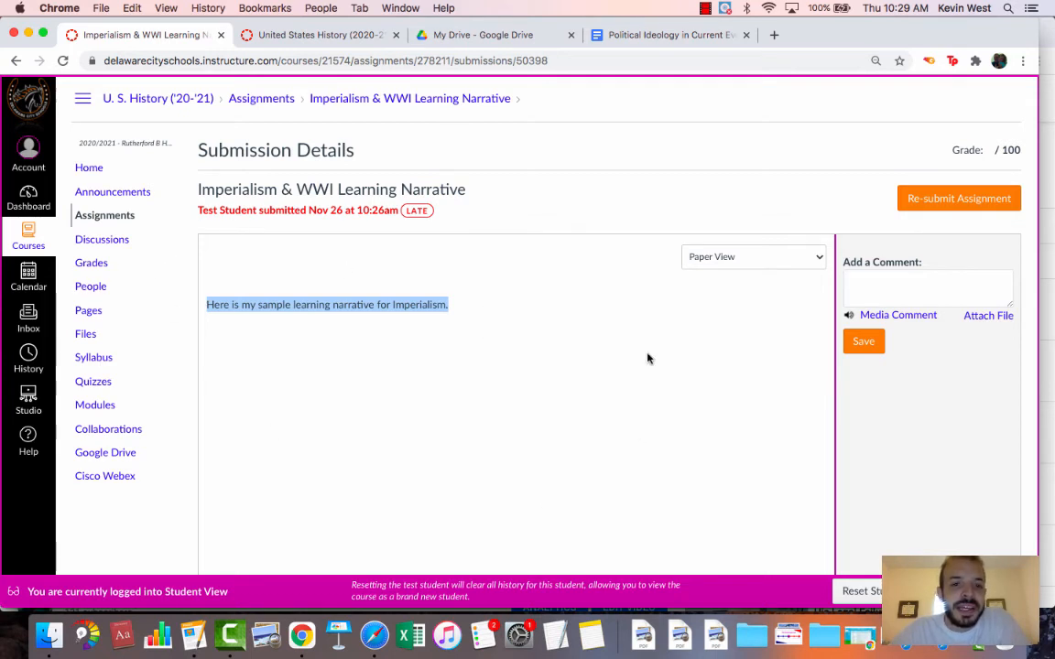
mouse_move(422, 458)
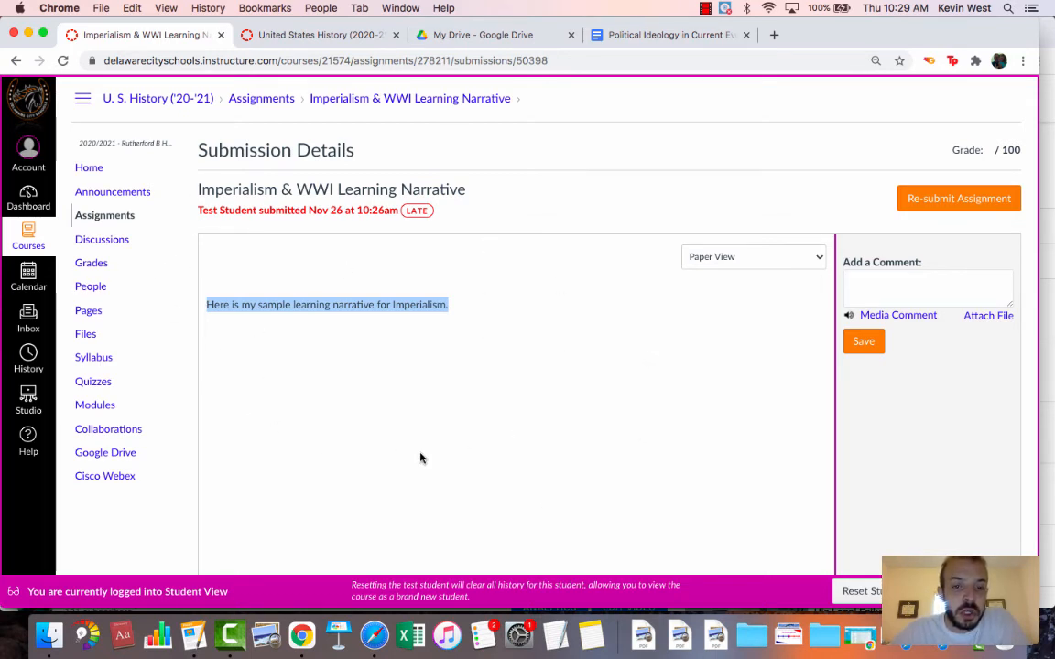
click(511, 380)
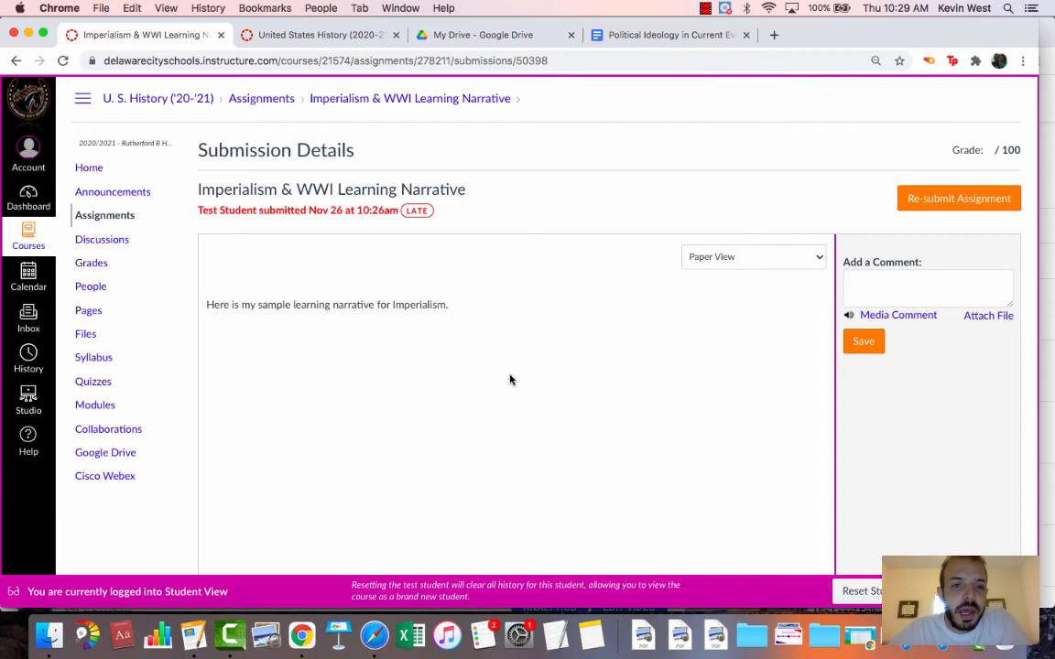
mouse_move(605, 370)
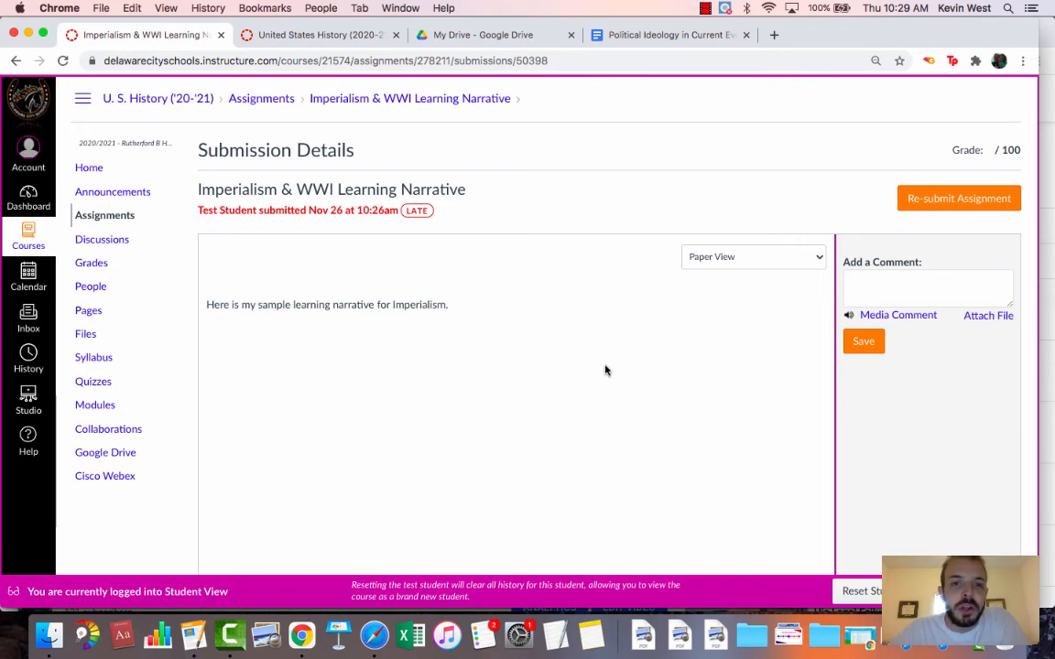
mouse_move(257, 226)
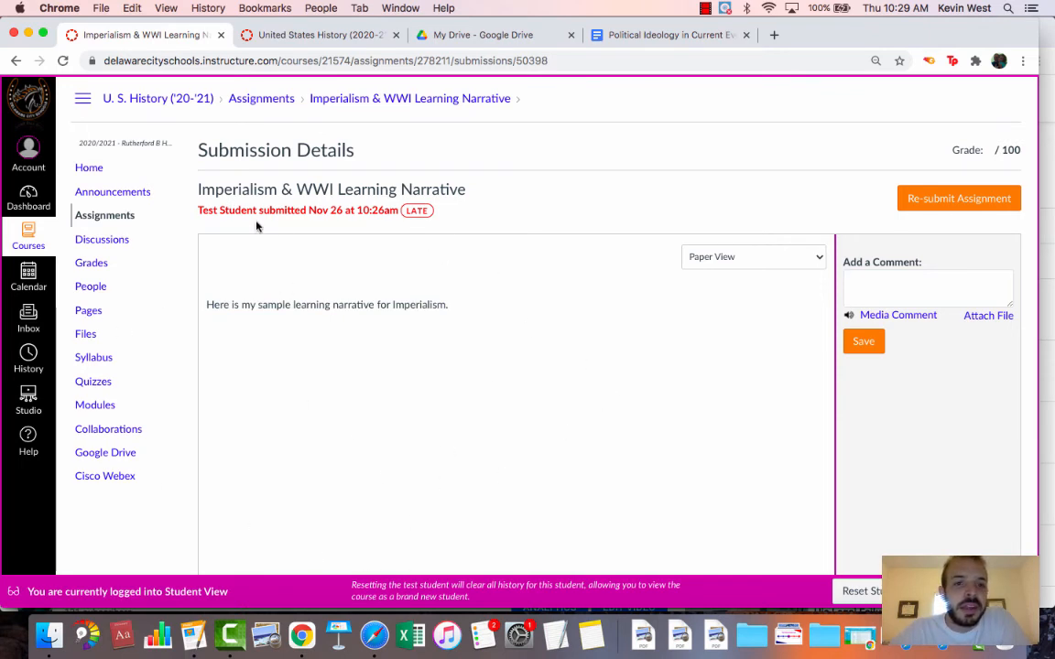
mouse_move(678, 317)
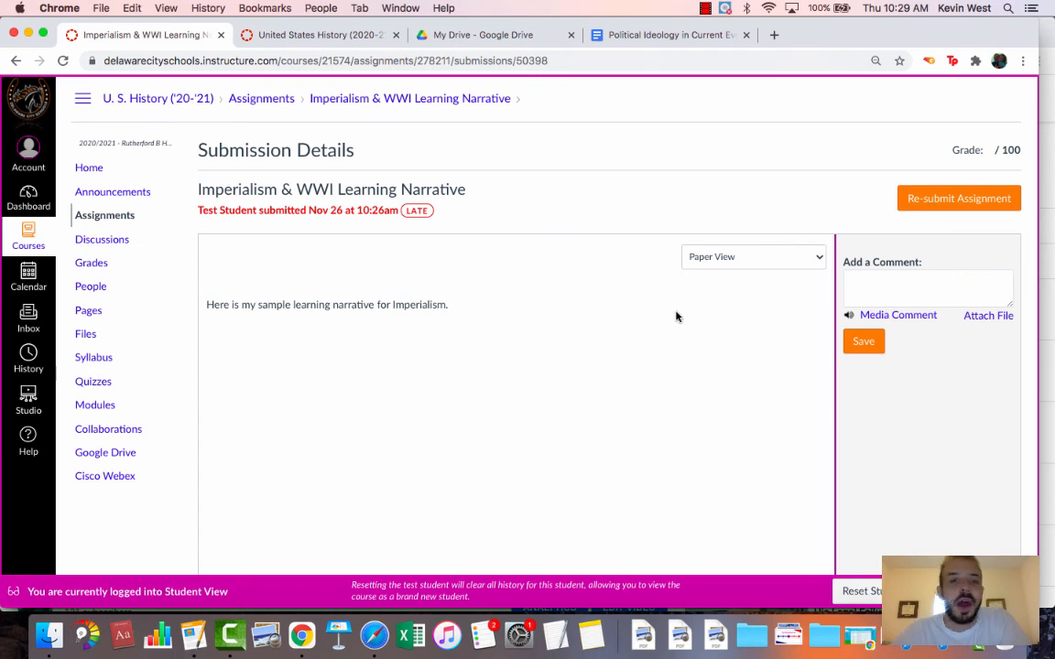
mouse_move(749, 504)
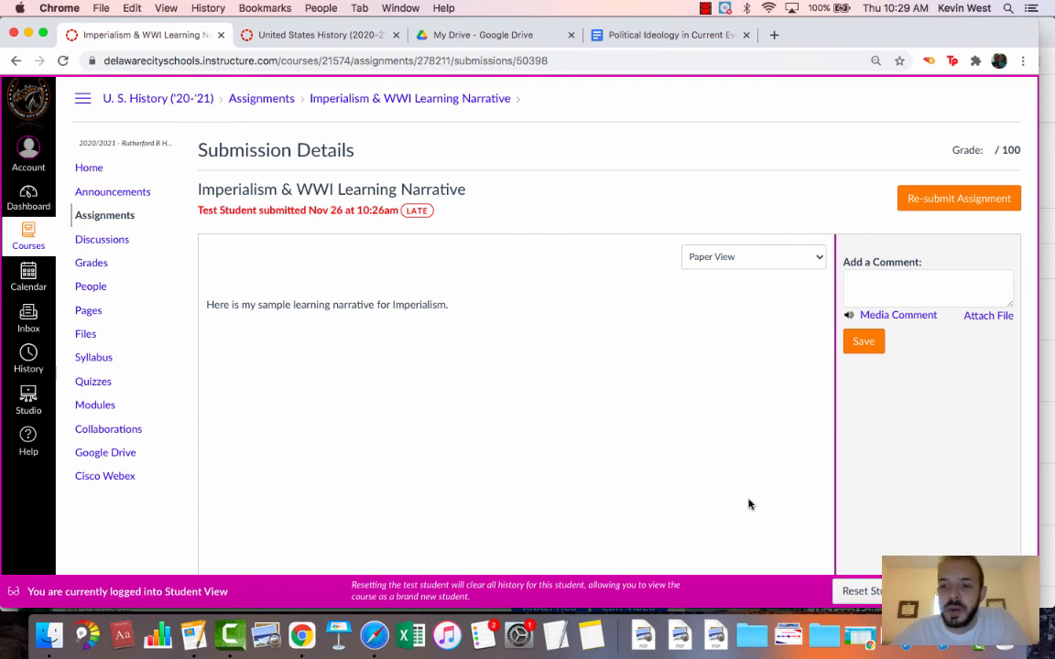